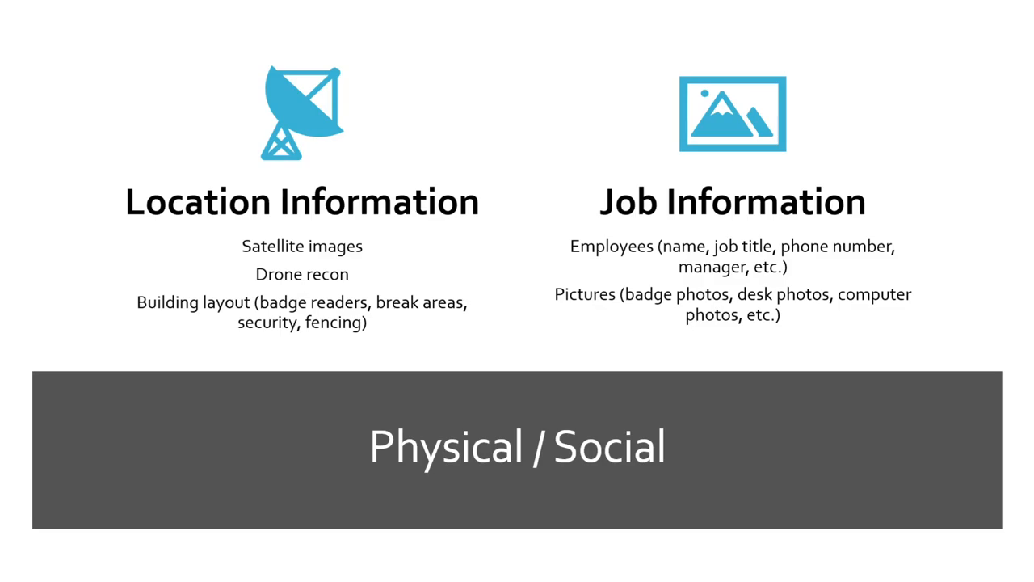
Advance the slide show from Physical / Social to the Web / Host enumeration tools slide
key("Right")
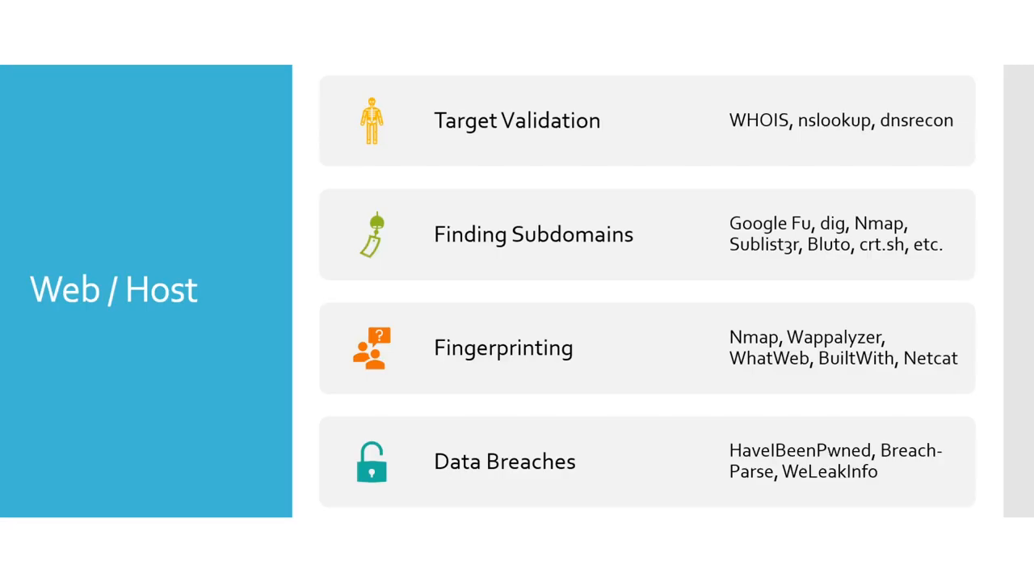